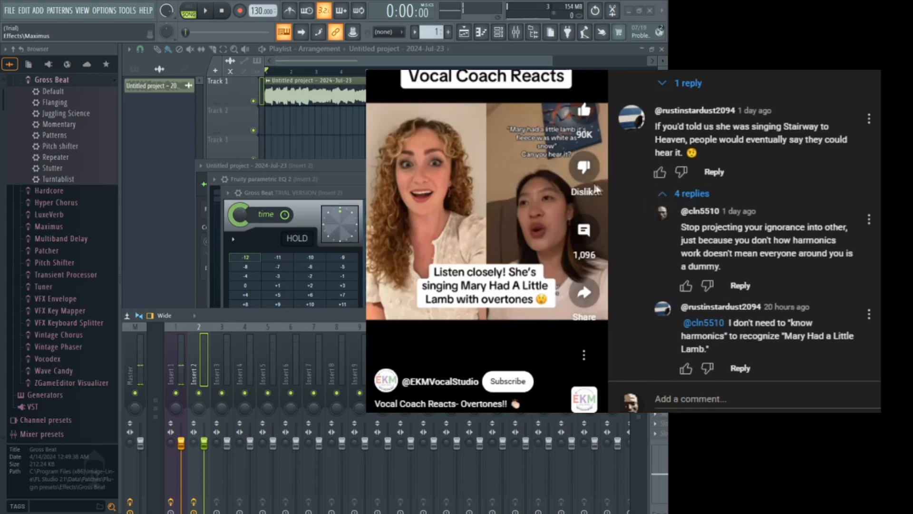
{"action": "mouse_move", "coordinate": [445, 209]}
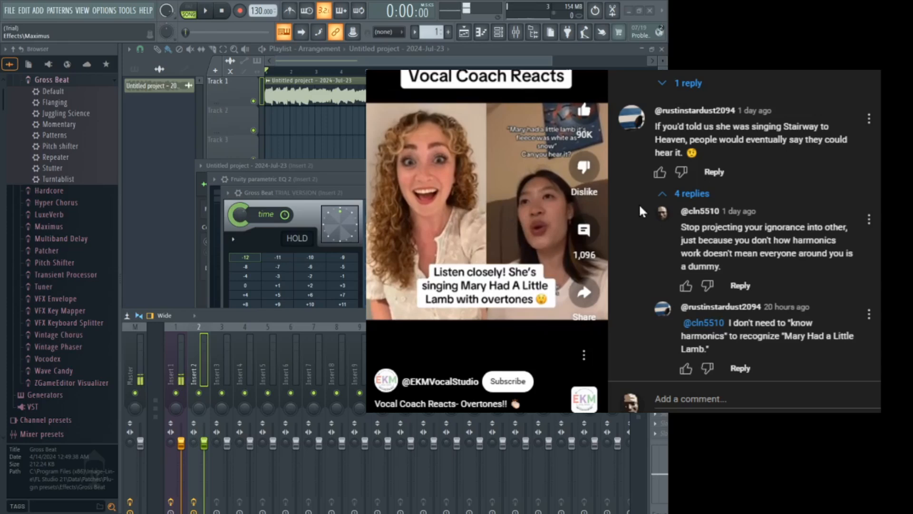
{"action": "mouse_move", "coordinate": [678, 138]}
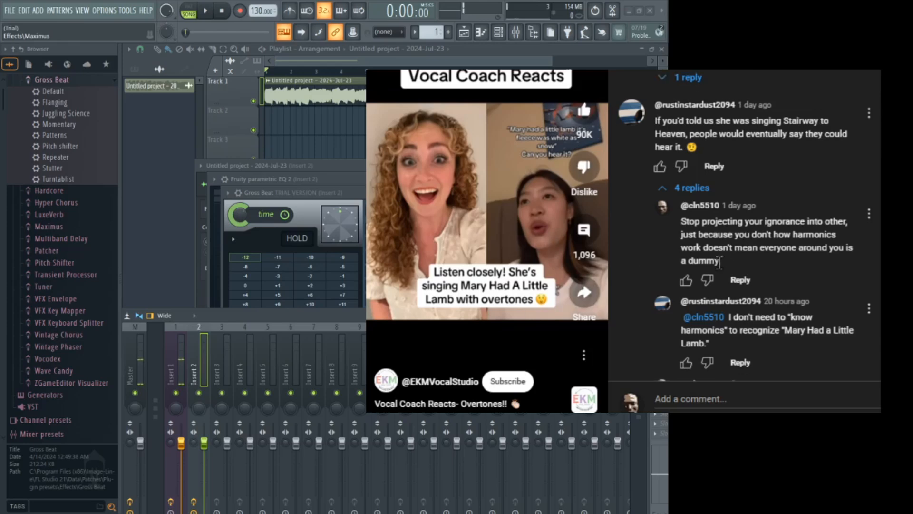
Expand the long YouTube reply explaining sine waves, fundamentals and overtones.
{"action": "scroll", "scroll_direction": "down", "scroll_amount": 3}
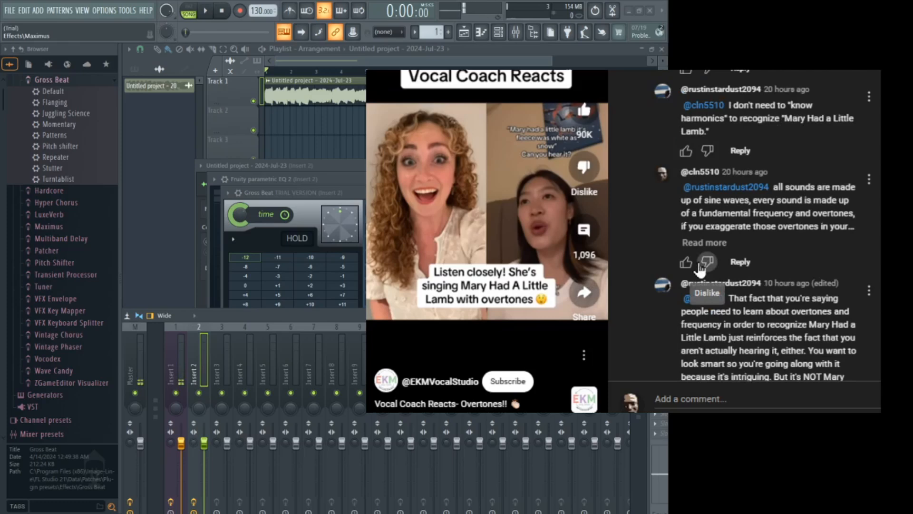
{"action": "left_click", "coordinate": [704, 242]}
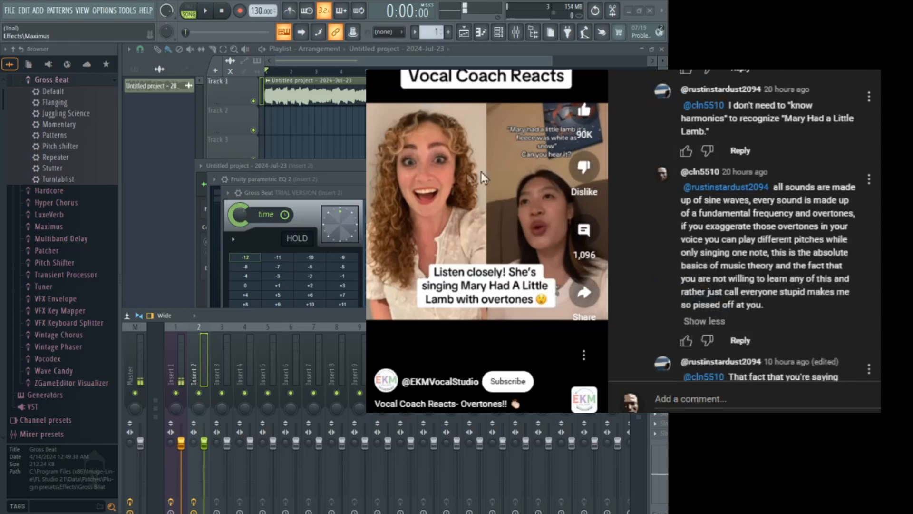
{"action": "left_click", "coordinate": [68, 322]}
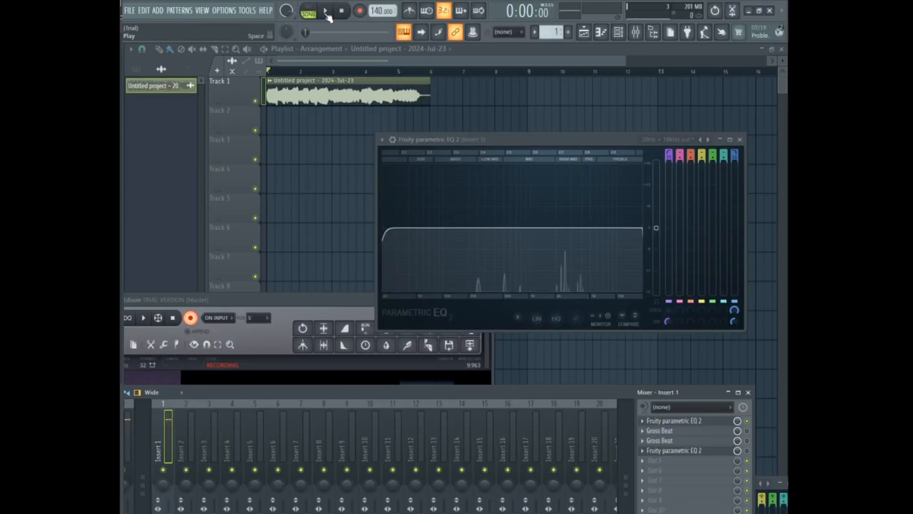
Start playback of the vocal clip with the Parametric EQ 2 on Insert 1.
{"action": "left_click", "coordinate": [324, 10]}
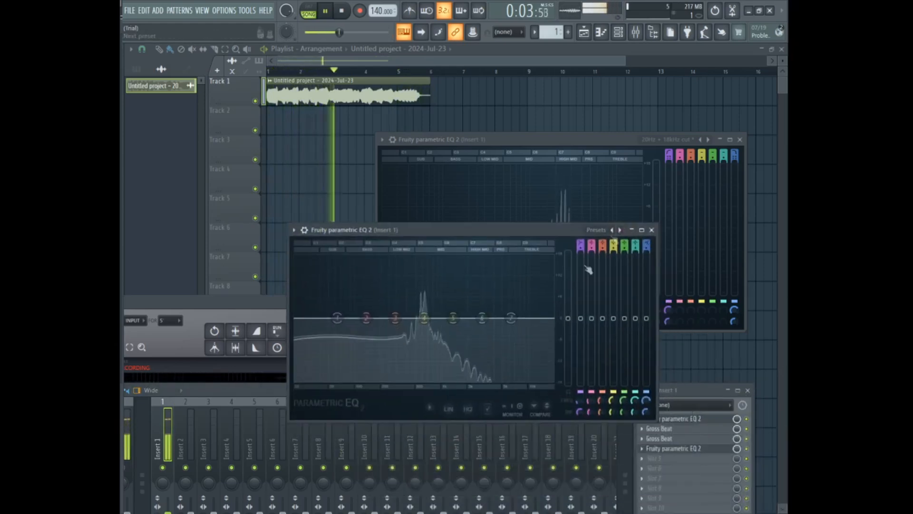
Move EQ band 4 onto the tallest spectrum peak at about 603 Hz.
{"action": "left_click_drag", "start_coordinate": [423, 317], "coordinate": [423, 319]}
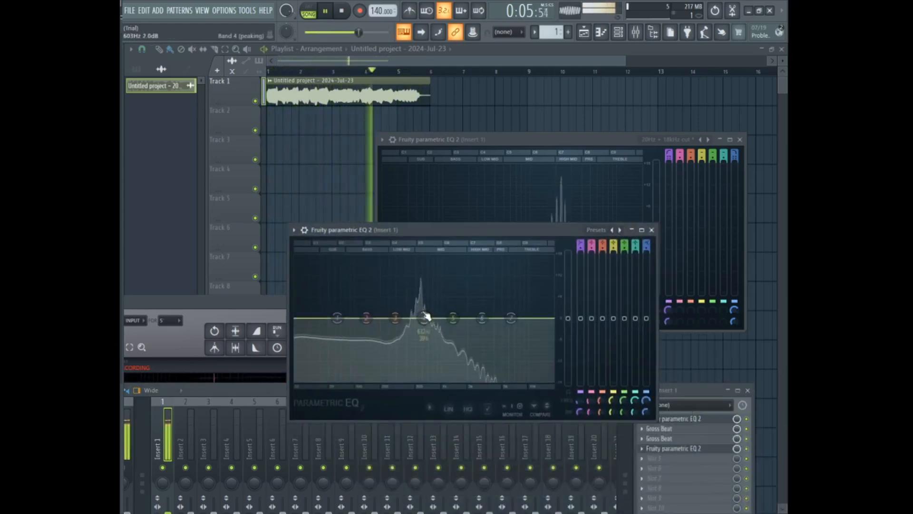